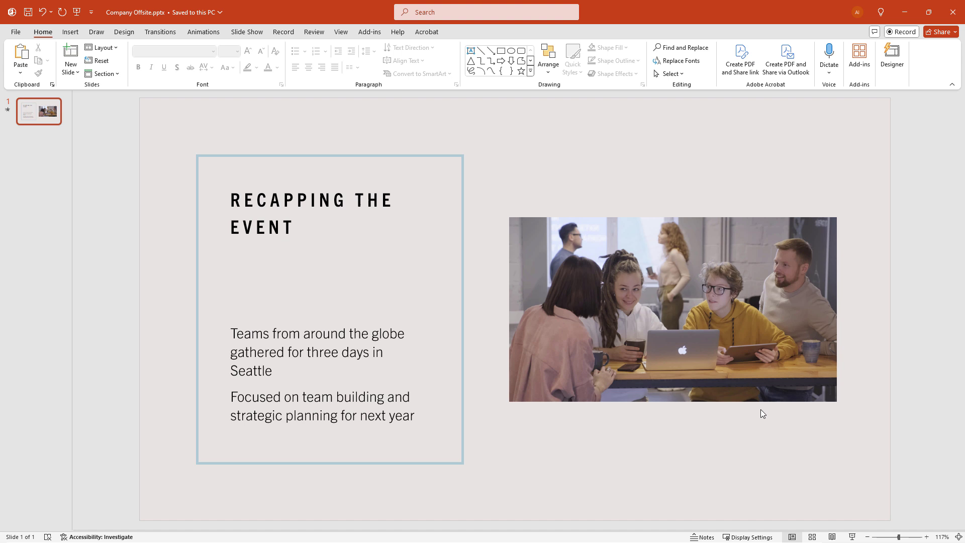
Play the event video on the Recapping the Event slide, then pause it at 00:07.40
{"action": "left_click", "coordinate": [672, 308]}
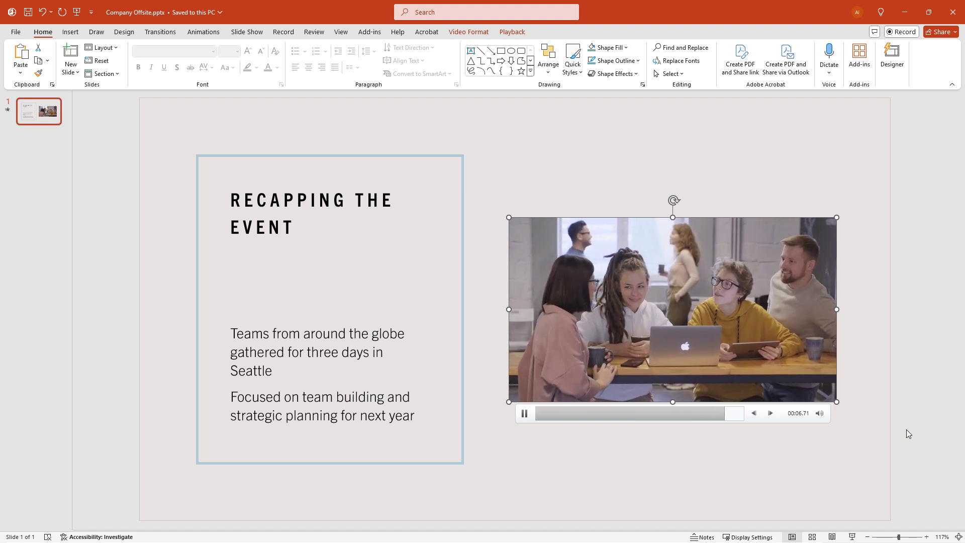
{"action": "left_click", "coordinate": [524, 413]}
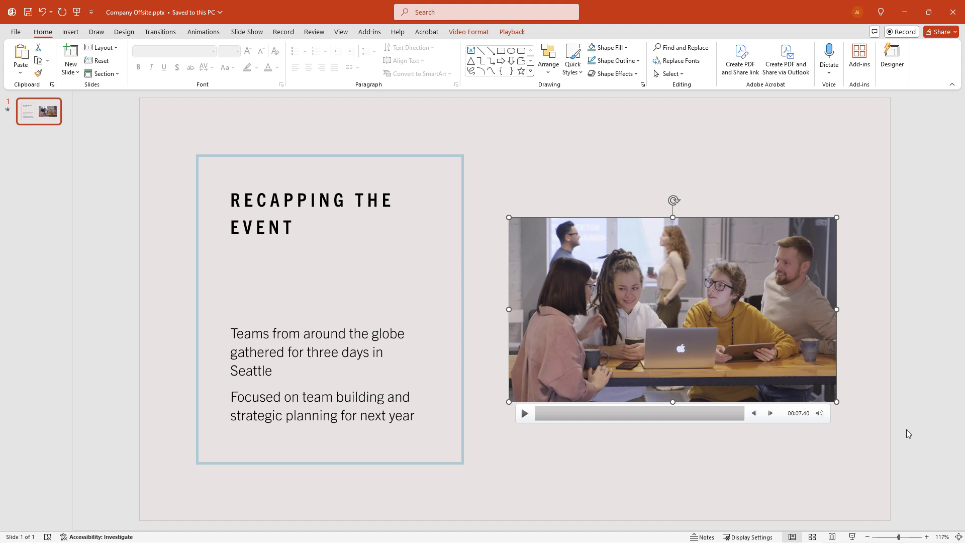
{"action": "mouse_move", "coordinate": [510, 31]}
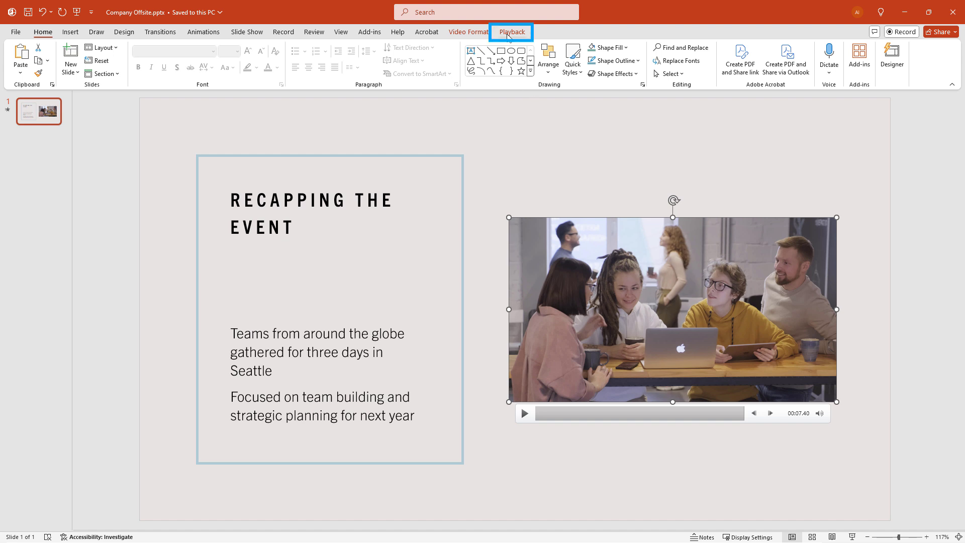
Show the video's Playback settings and open the Insert Captions options
{"action": "left_click", "coordinate": [511, 31]}
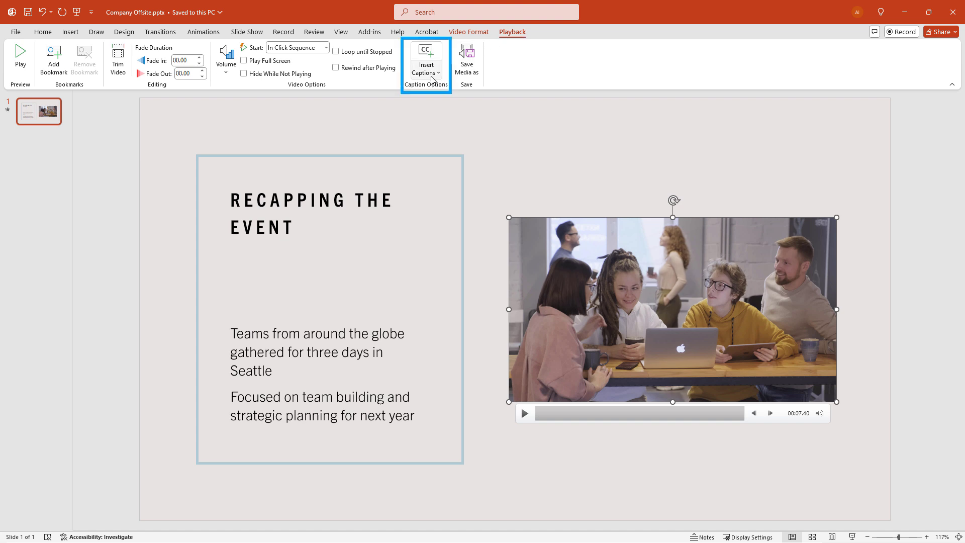
{"action": "left_click", "coordinate": [425, 72]}
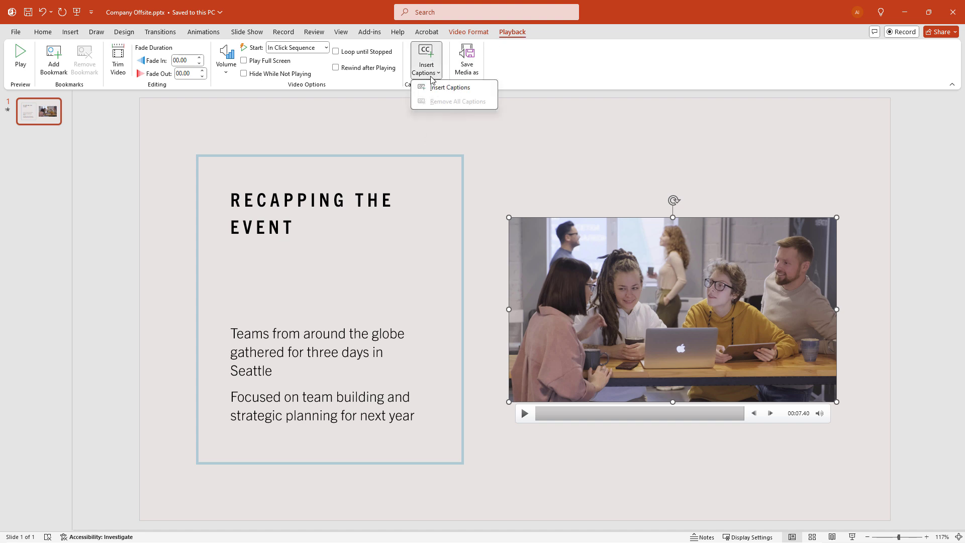
{"action": "mouse_move", "coordinate": [450, 87]}
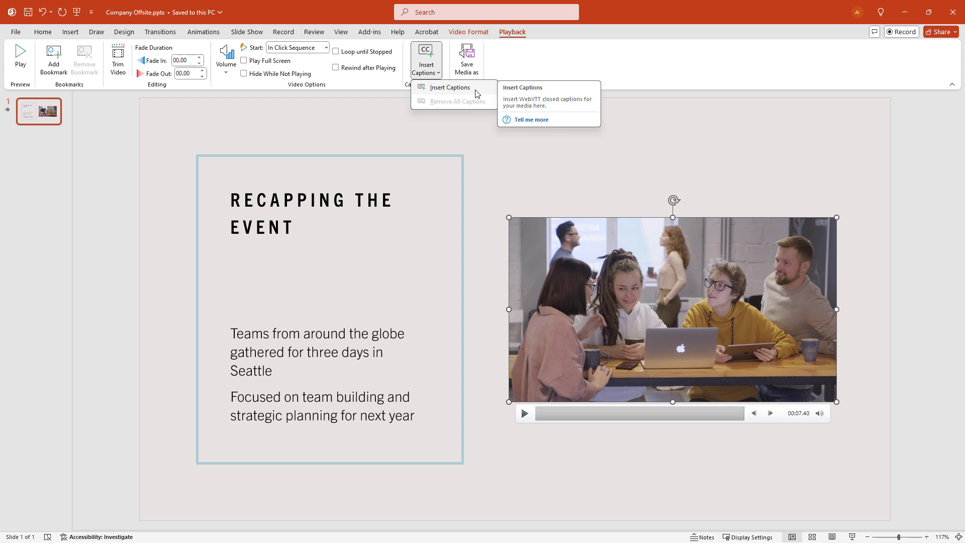
{"action": "left_click", "coordinate": [449, 87]}
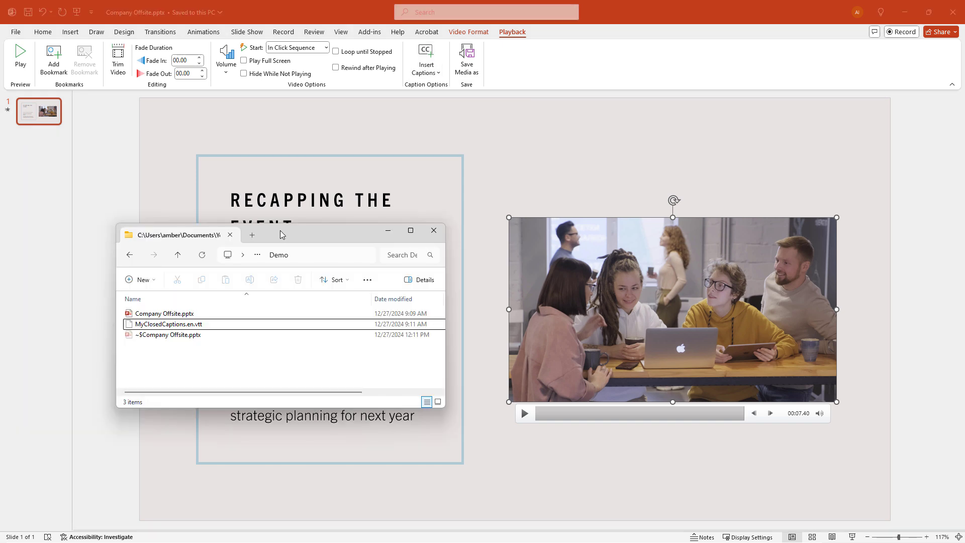
Create a new text file in the Demo folder named MyFile.vtt, confirming the extension change
{"action": "left_click", "coordinate": [167, 323]}
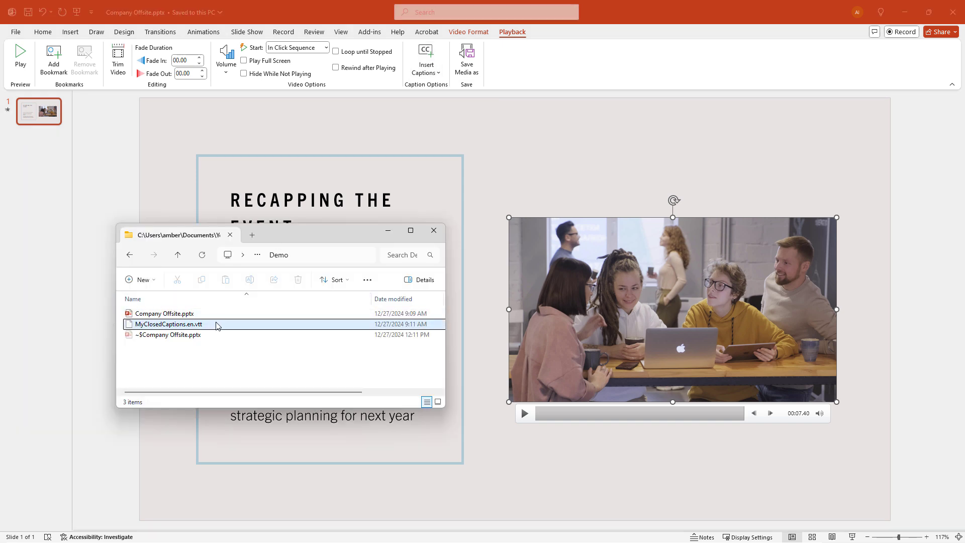
{"action": "left_click", "coordinate": [168, 324]}
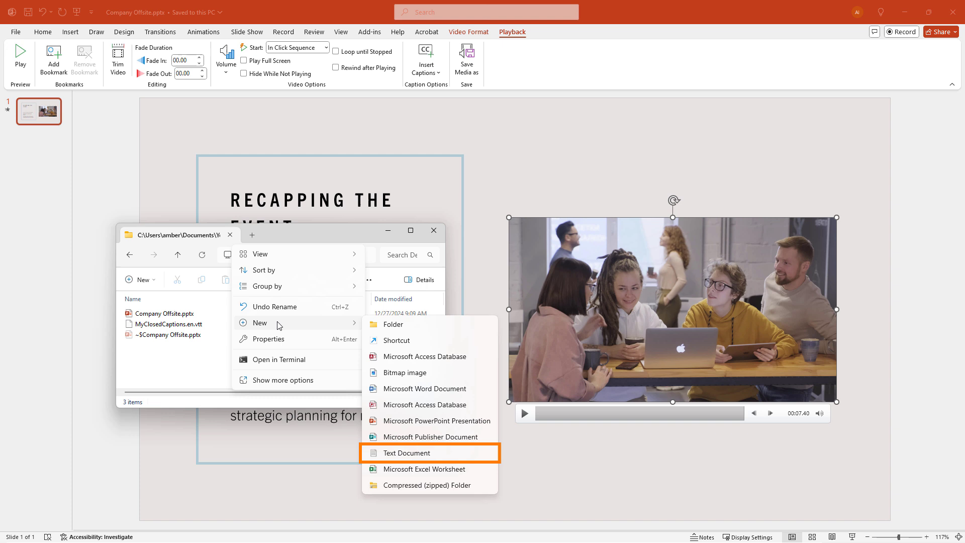
{"action": "left_click", "coordinate": [407, 452]}
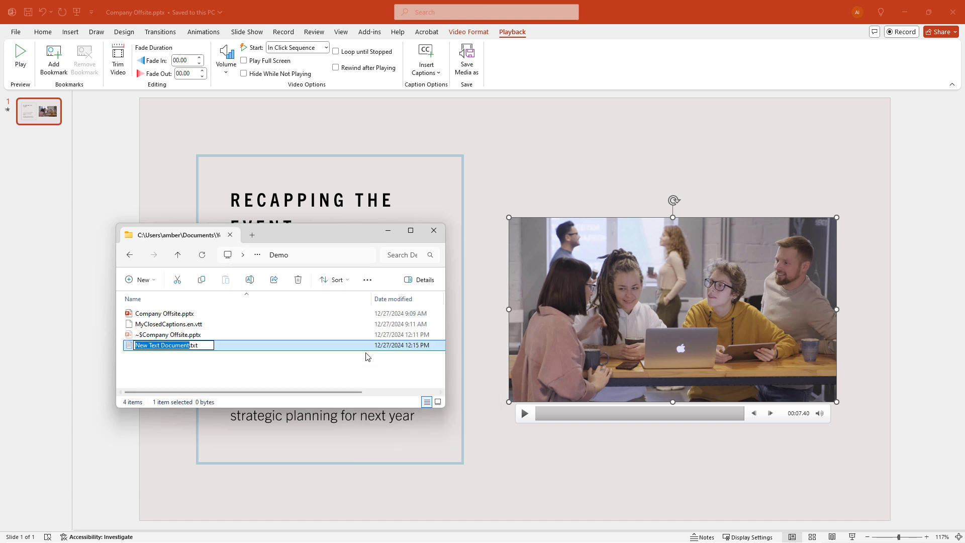
{"action": "type", "text": "MyFile"}
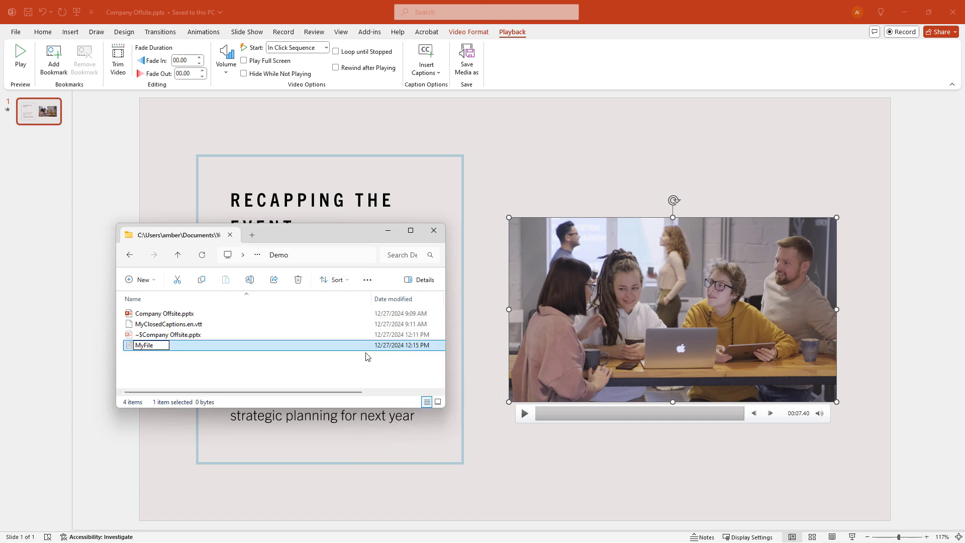
{"action": "type", "text": "."}
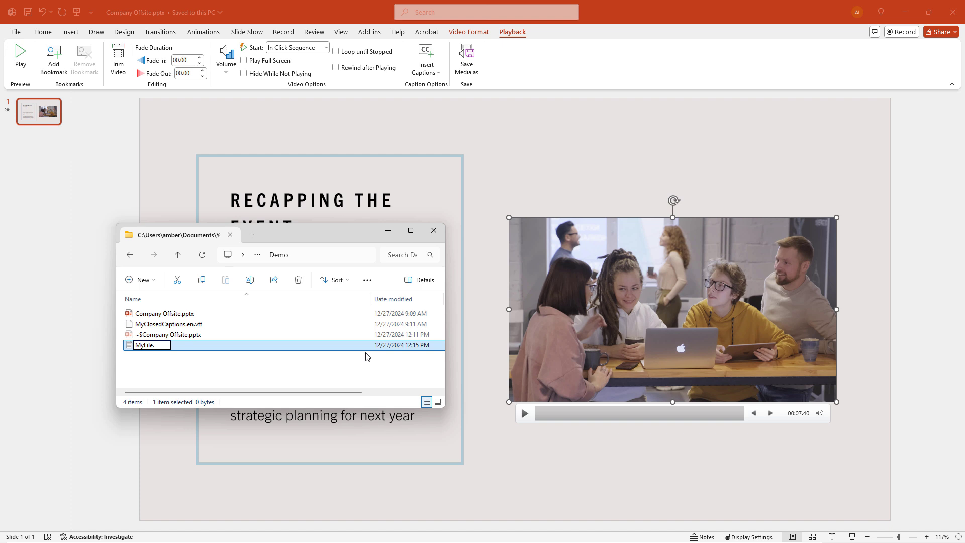
{"action": "type", "text": "vtt"}
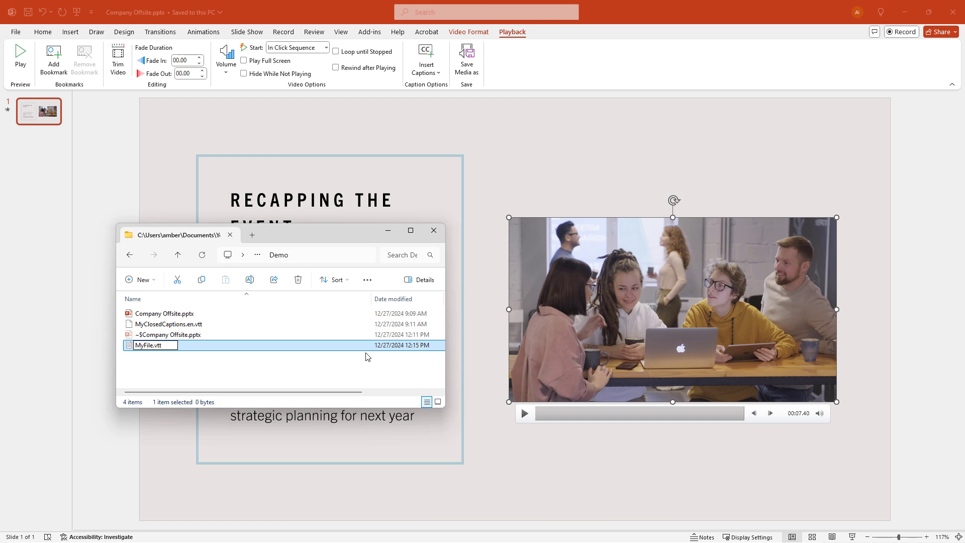
{"action": "mouse_move", "coordinate": [192, 333]}
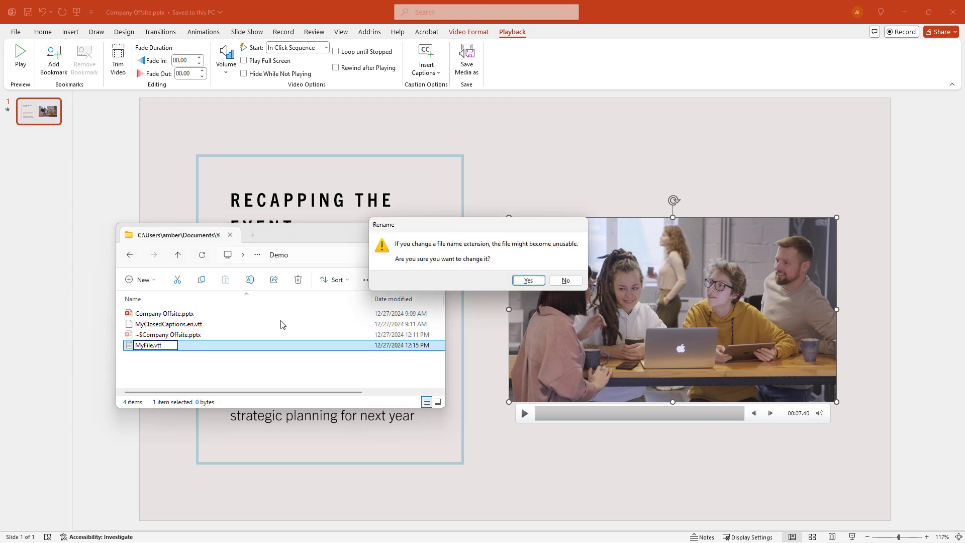
{"action": "left_click", "coordinate": [527, 280]}
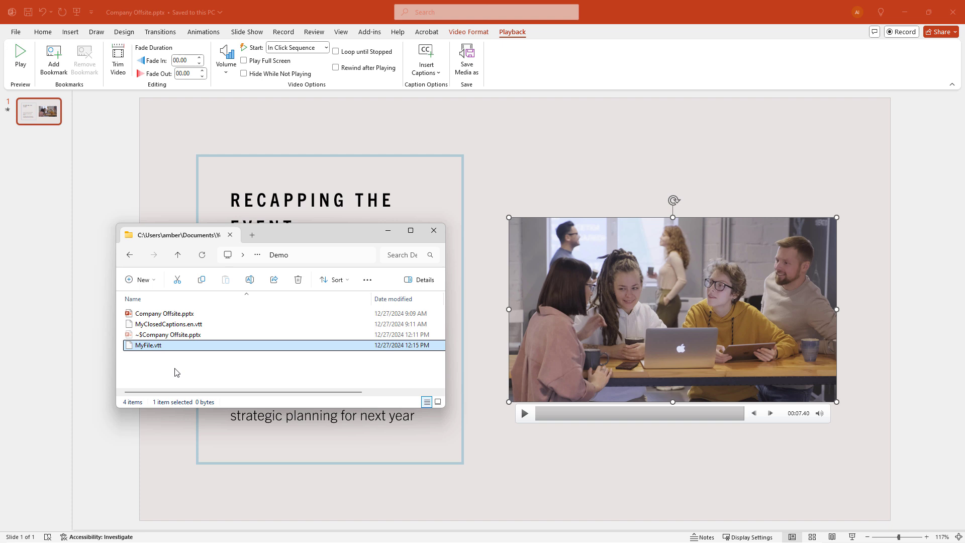
{"action": "mouse_move", "coordinate": [216, 324]}
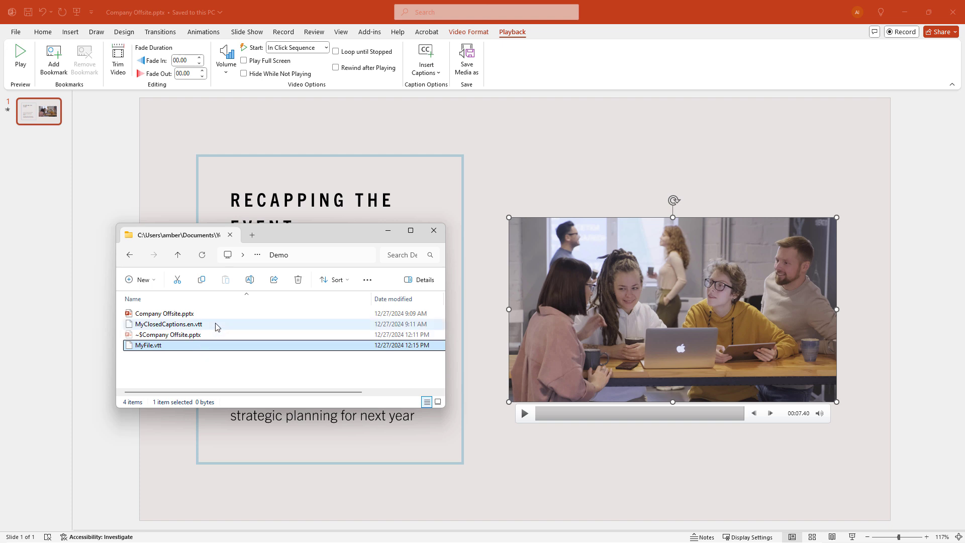
Open MyClosedCaptions.en.vtt in Notepad to view its WEBVTT cues
{"action": "right_click", "coordinate": [168, 324]}
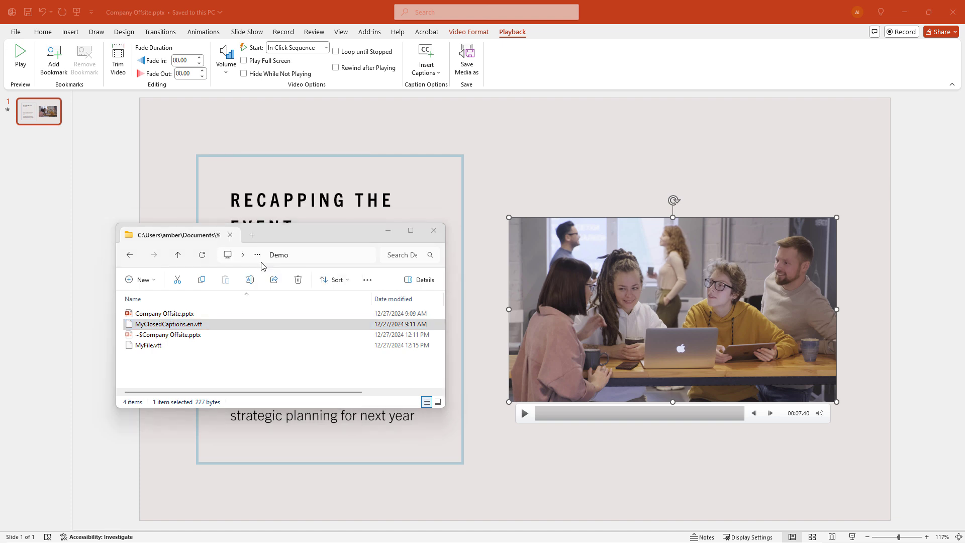
{"action": "double_click", "coordinate": [169, 324]}
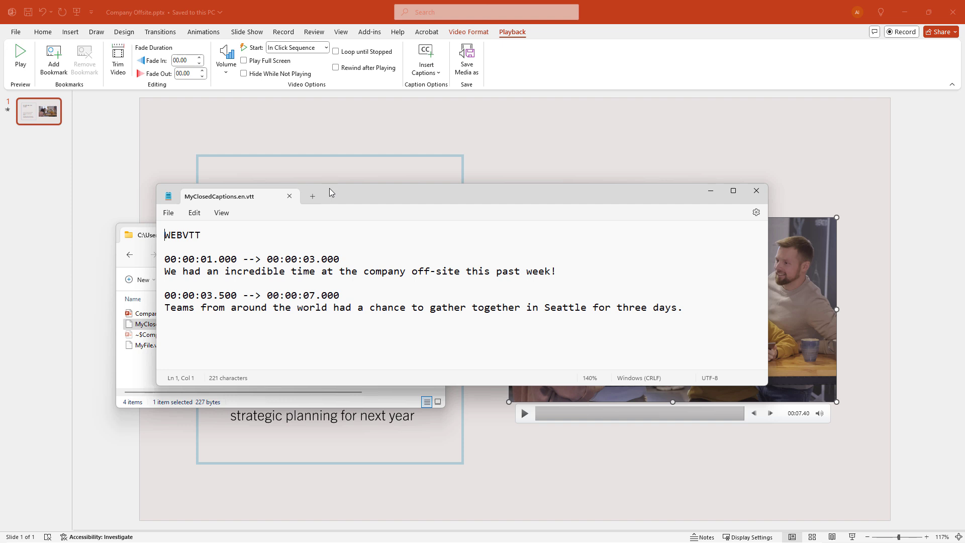
{"action": "left_click", "coordinate": [339, 259]}
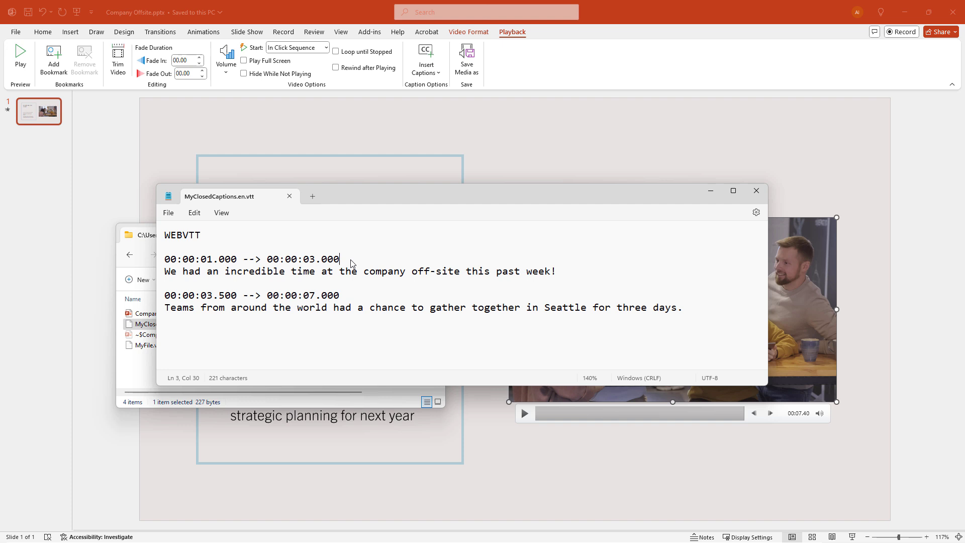
{"action": "left_click", "coordinate": [167, 258]}
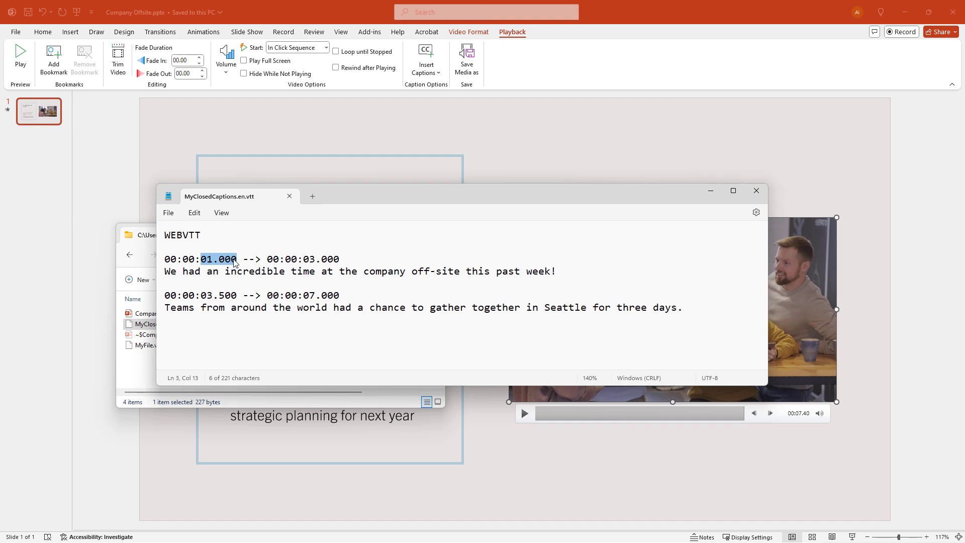
{"action": "left_click", "coordinate": [343, 259]}
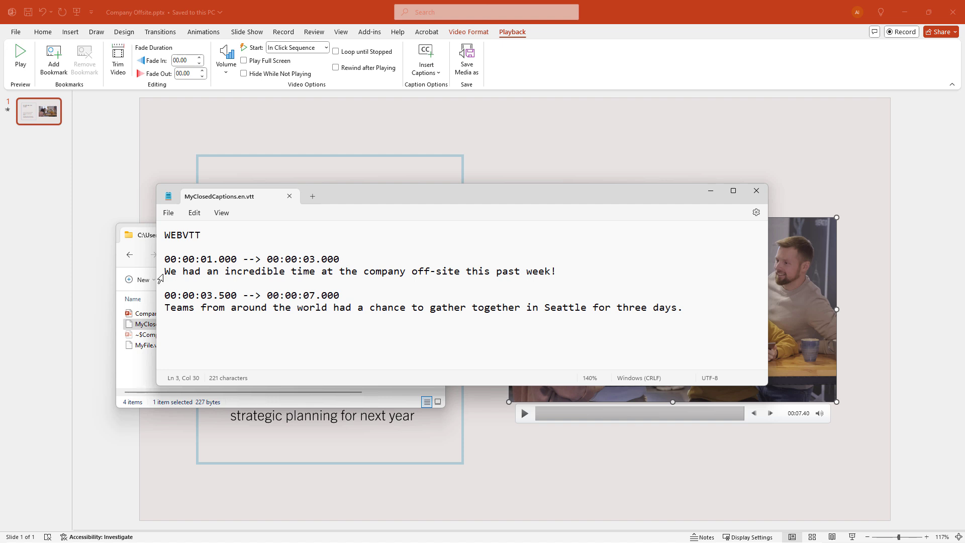
{"action": "triple_click", "coordinate": [362, 271]}
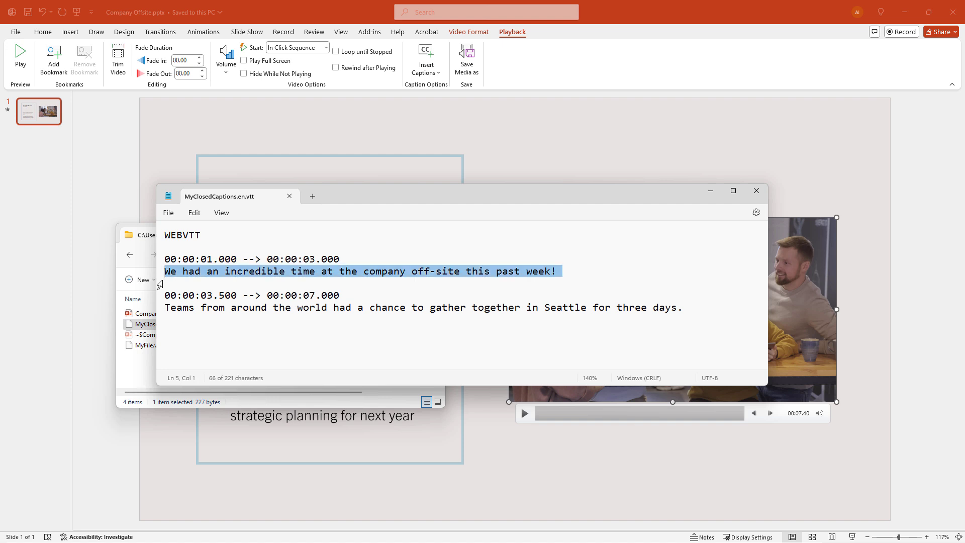
{"action": "left_click", "coordinate": [332, 307]}
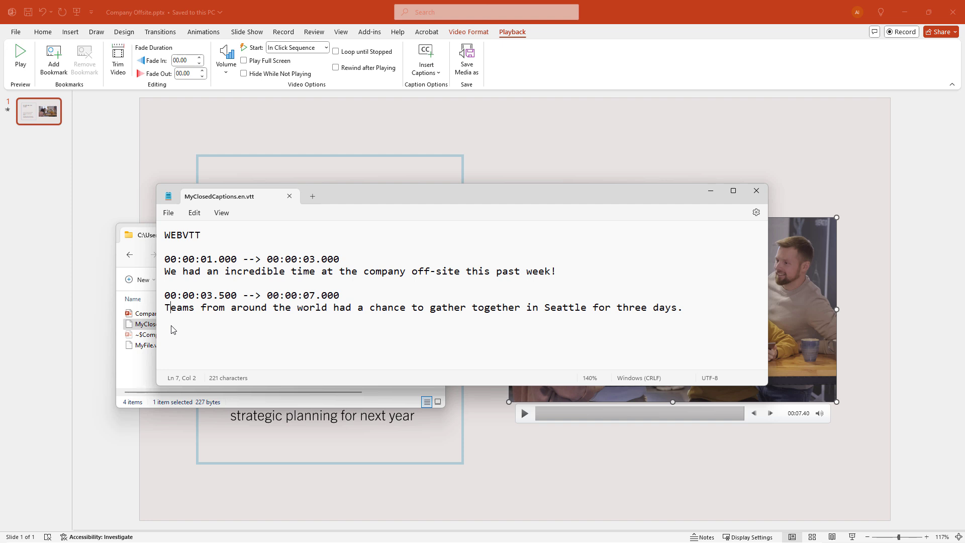
{"action": "mouse_move", "coordinate": [424, 82]}
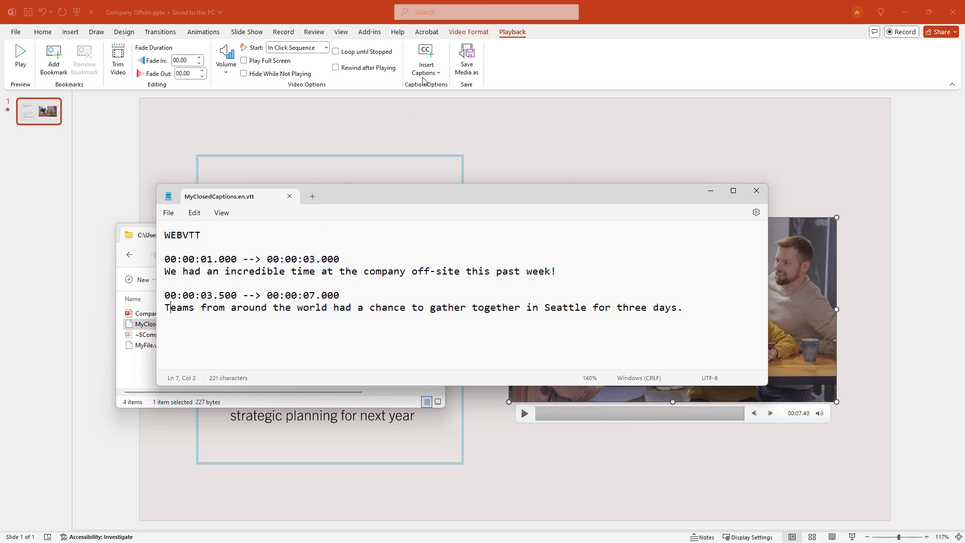
Insert MyClosedCaptions.en.vtt as the event video's captions from the Insert Captions dropdown
{"action": "left_click", "coordinate": [425, 58]}
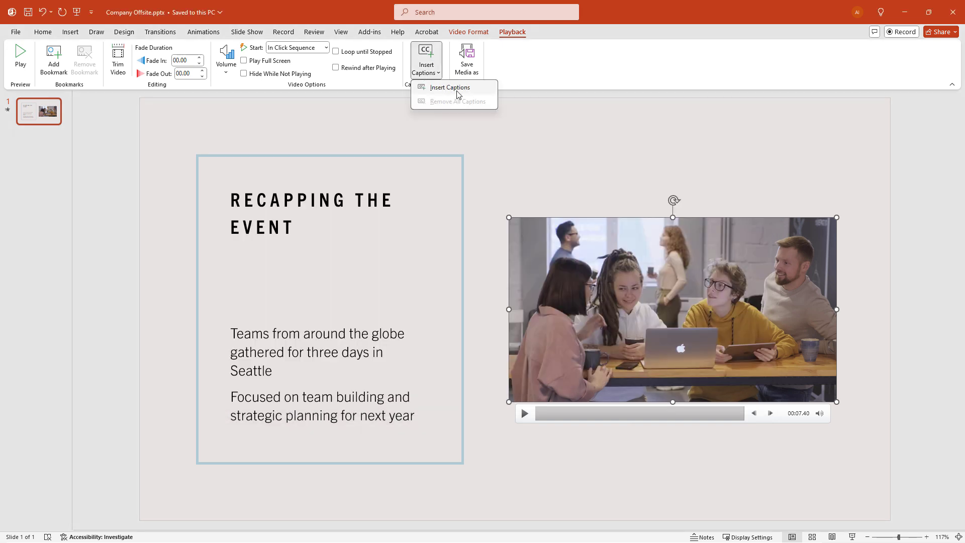
{"action": "mouse_move", "coordinate": [450, 87]}
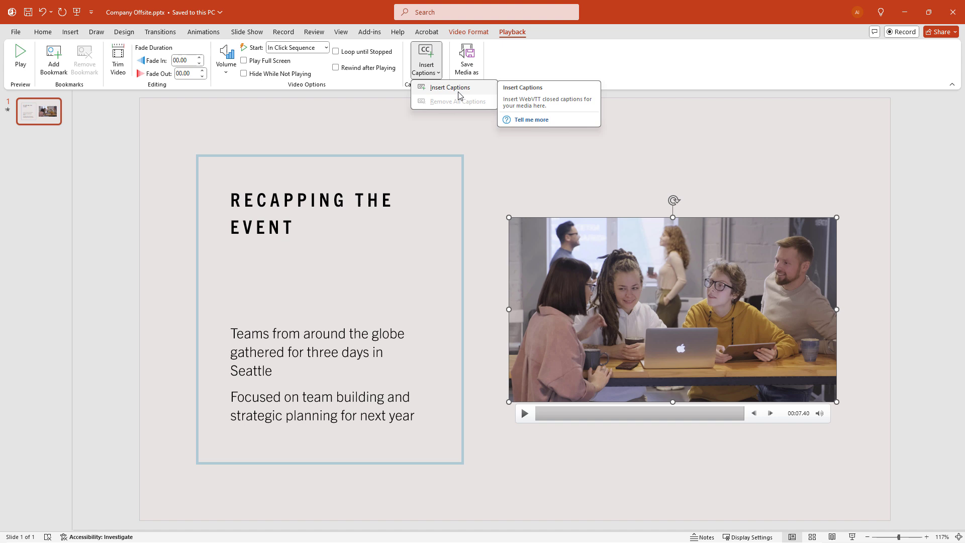
{"action": "left_click", "coordinate": [449, 87]}
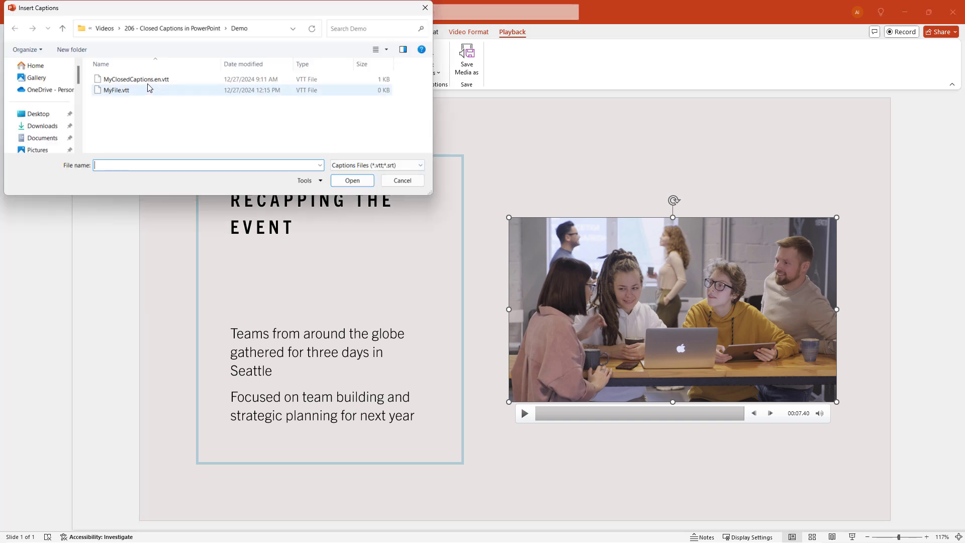
{"action": "left_click", "coordinate": [136, 79]}
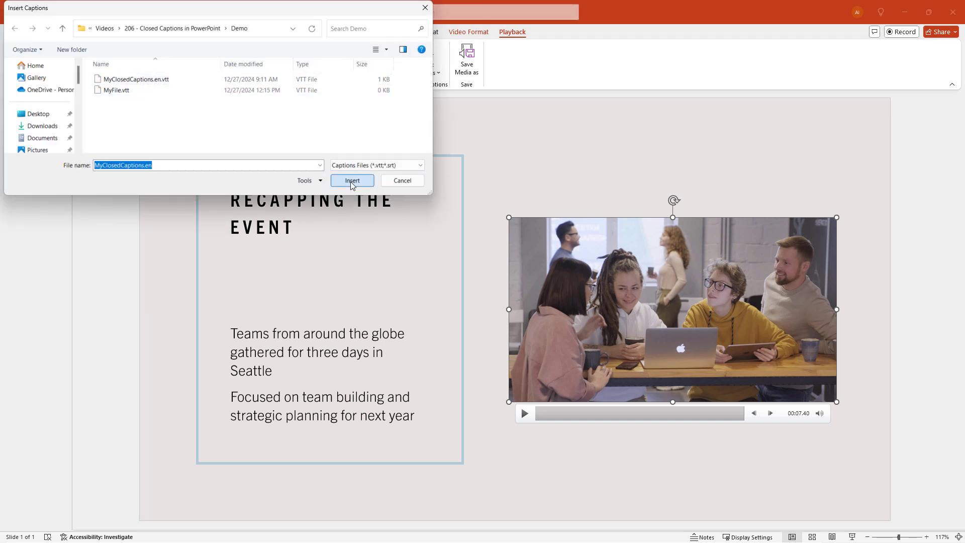
{"action": "left_click", "coordinate": [351, 180]}
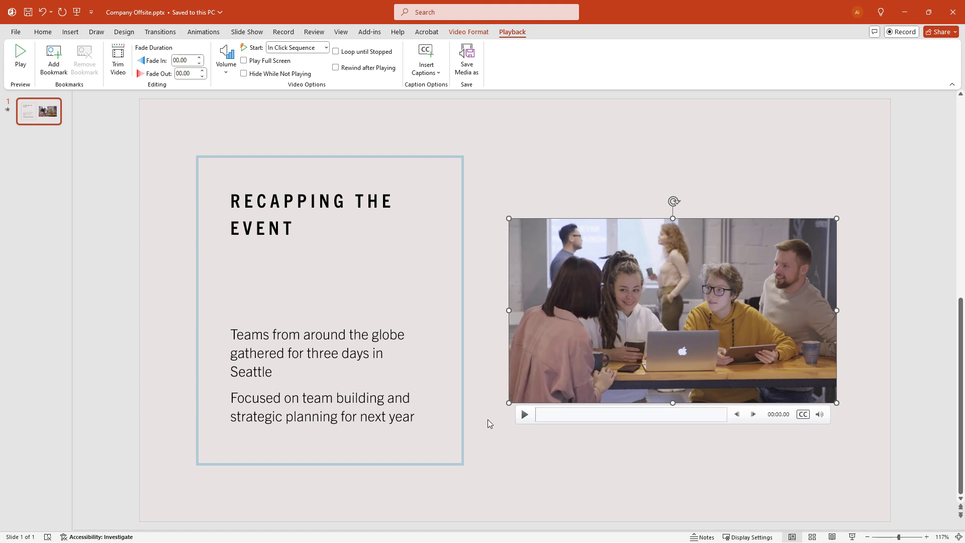
Play the captioned video until the Seattle caption appears, then pause at 00:07.40
{"action": "left_click", "coordinate": [524, 413]}
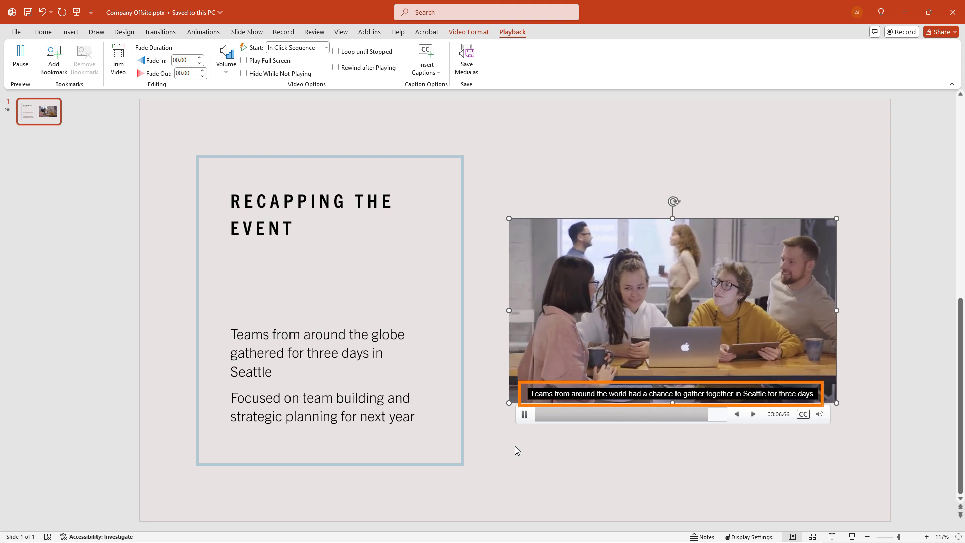
{"action": "left_click", "coordinate": [524, 414]}
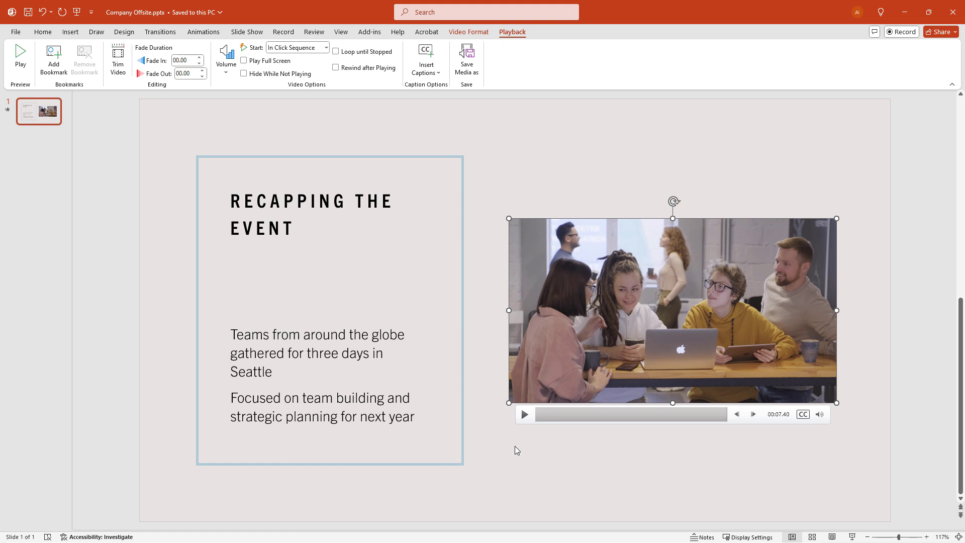